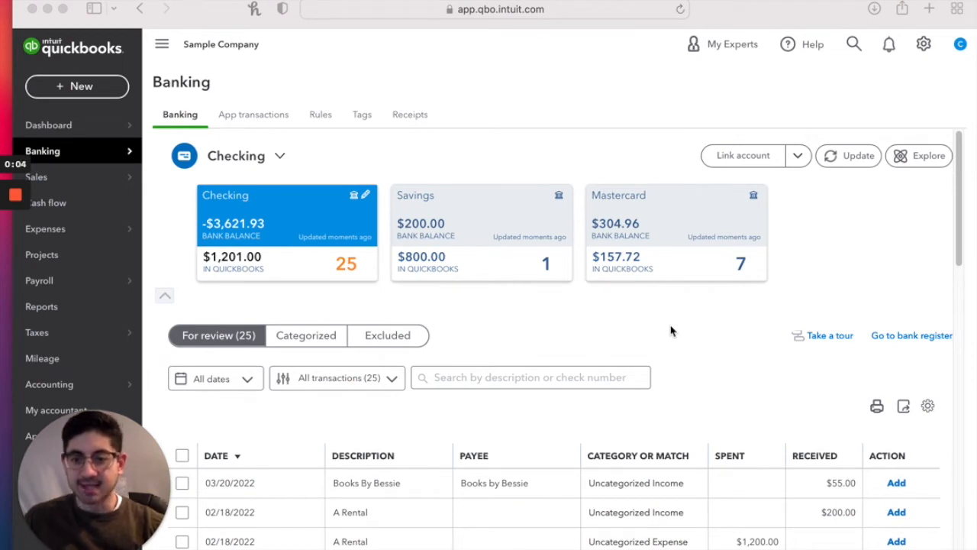
mouse_move(90, 158)
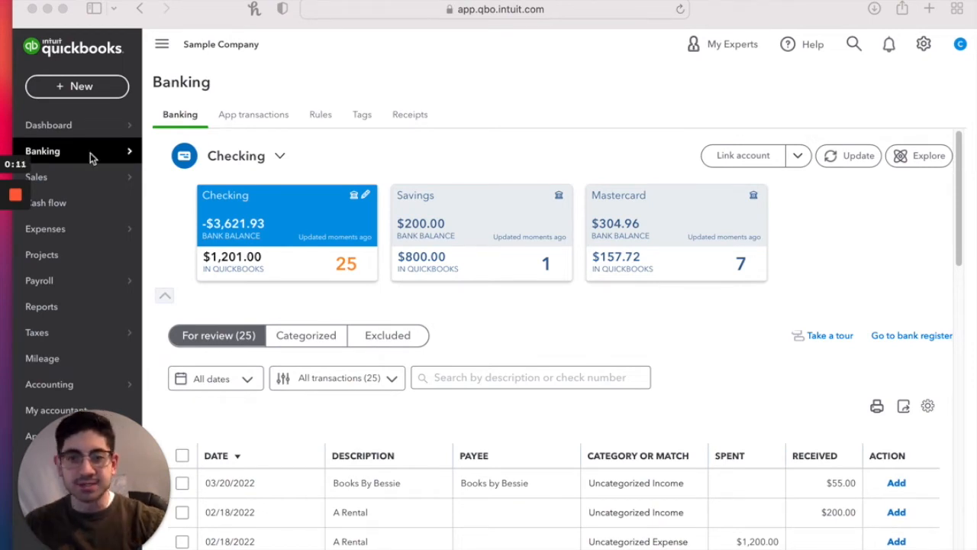
mouse_move(84, 157)
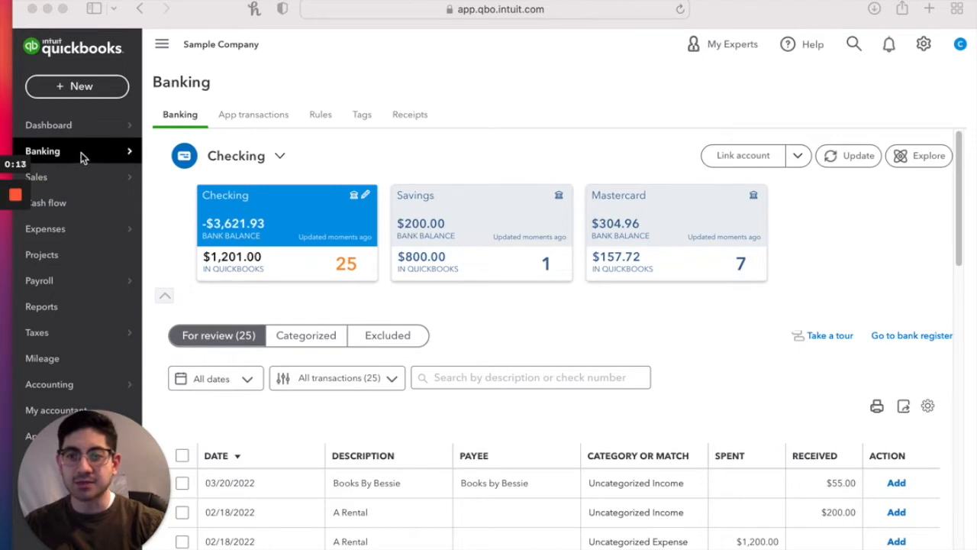
mouse_move(217, 206)
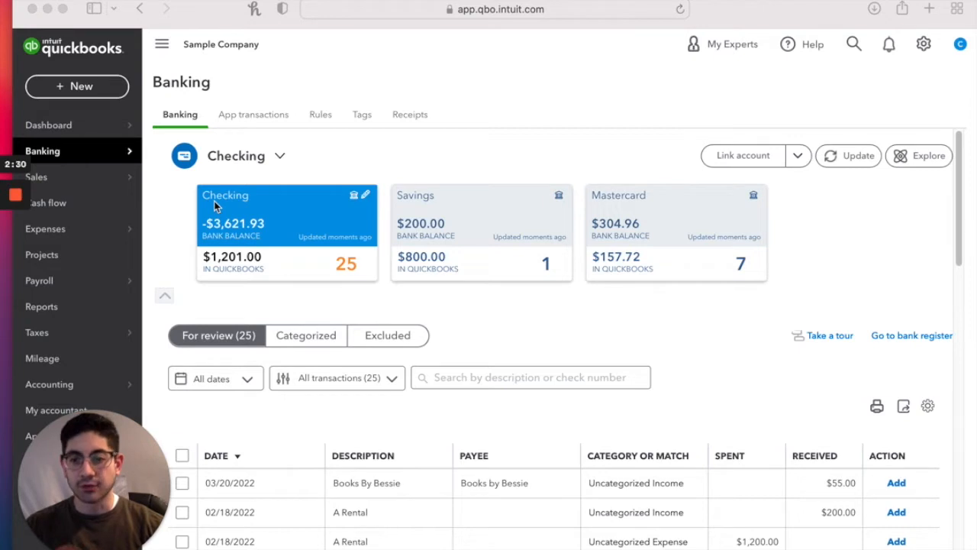
mouse_move(480, 223)
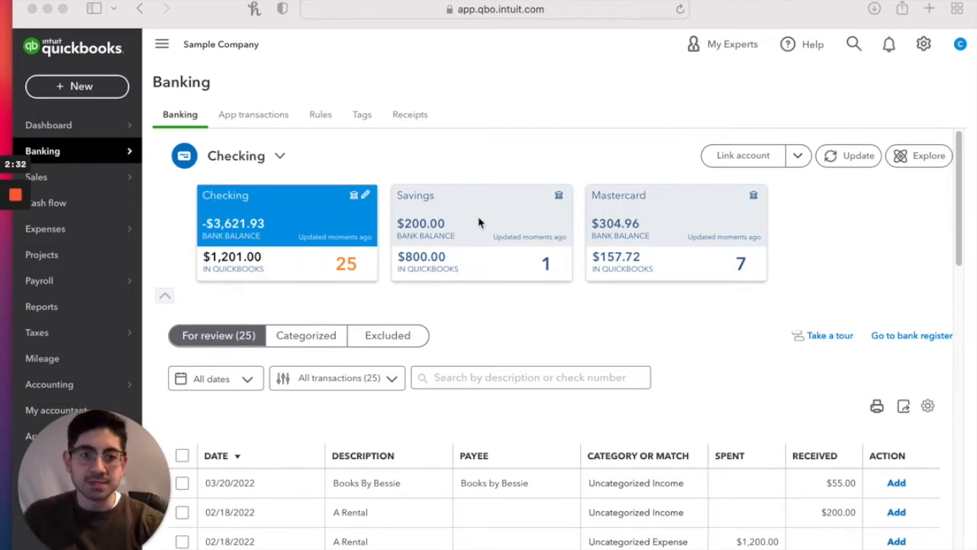
mouse_move(822, 244)
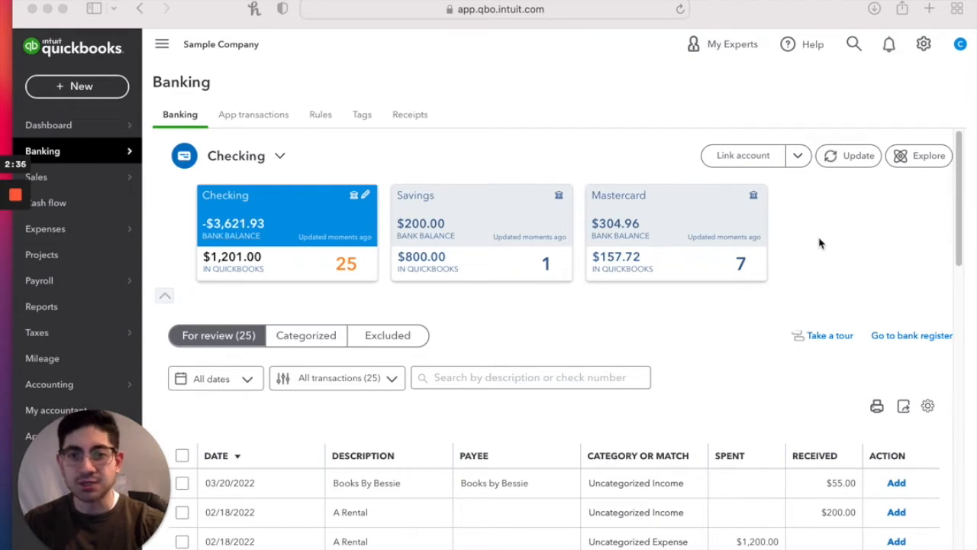
mouse_move(745, 165)
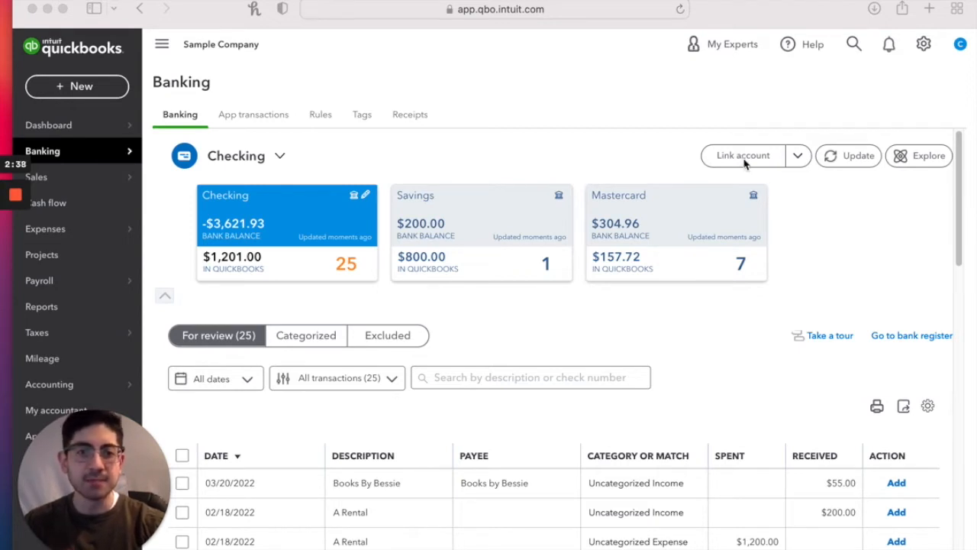
mouse_move(727, 162)
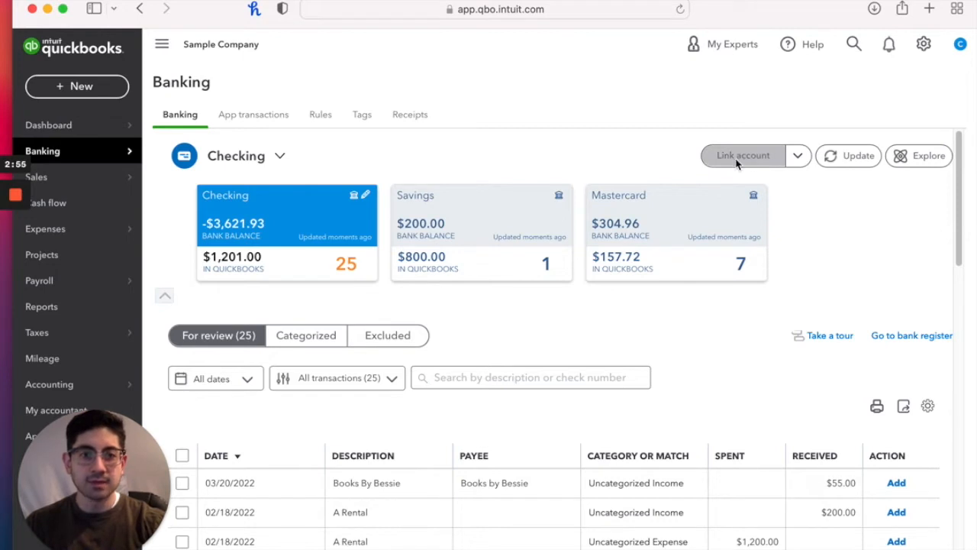
Step: Start linking a bank account from the Banking page
click(743, 156)
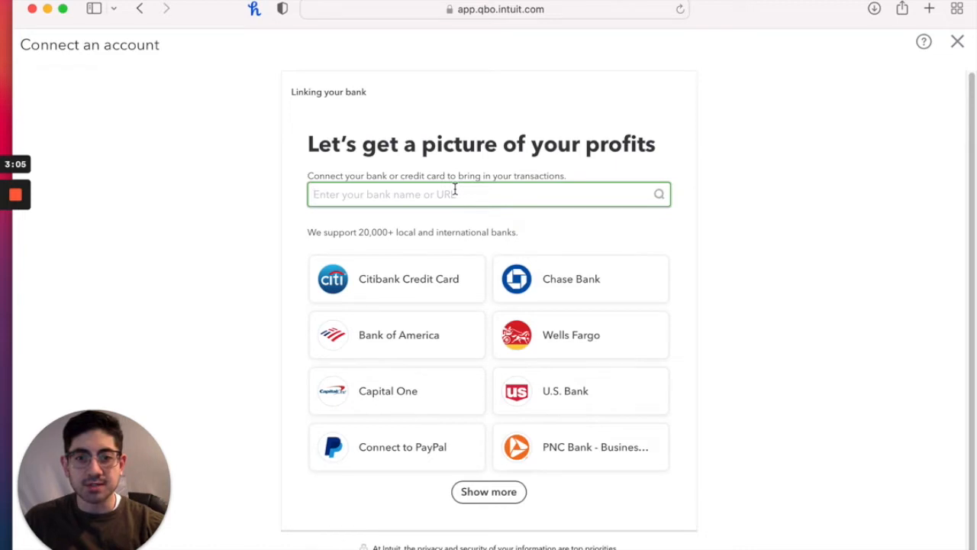
mouse_move(483, 220)
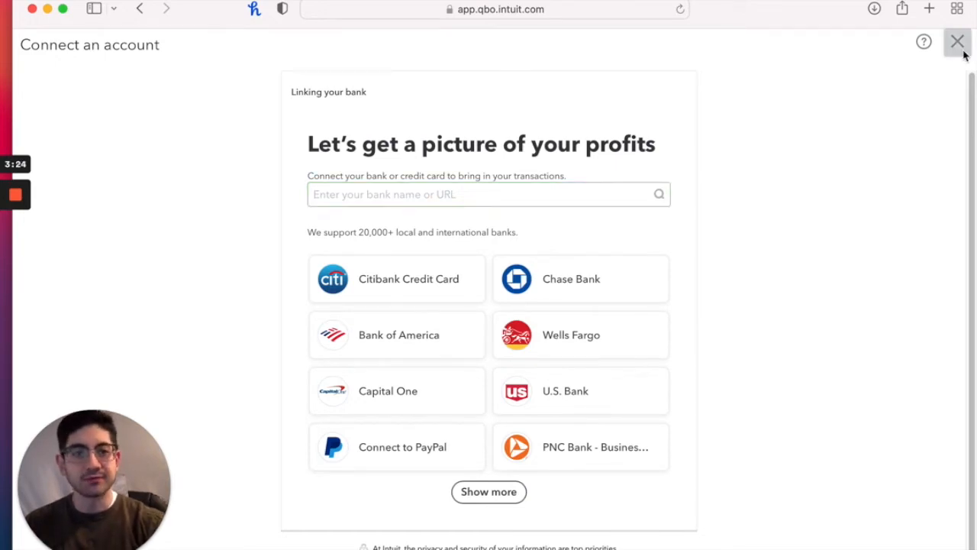
Step: Close the Connect an account screen without linking a bank
click(958, 41)
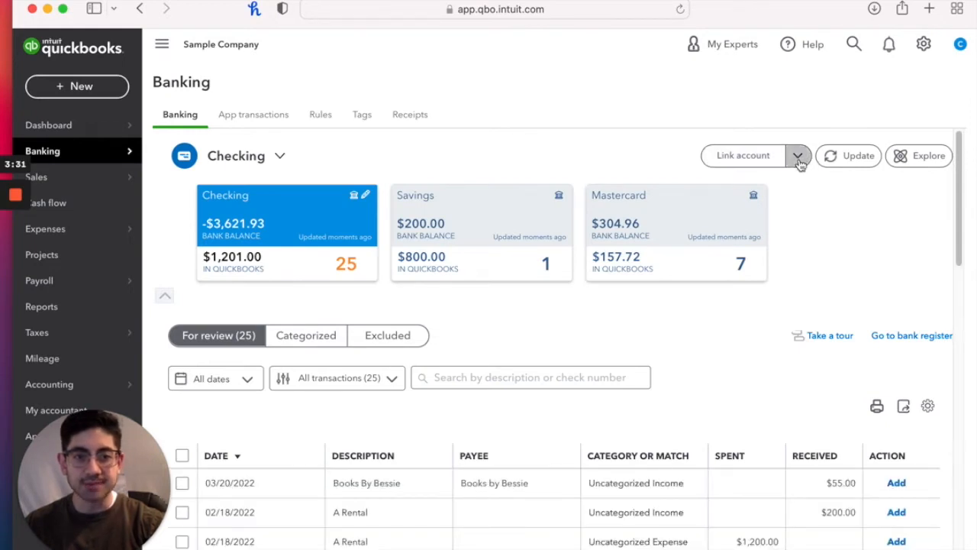
Step: Show the alternative Upload from file option beside Link account
click(799, 156)
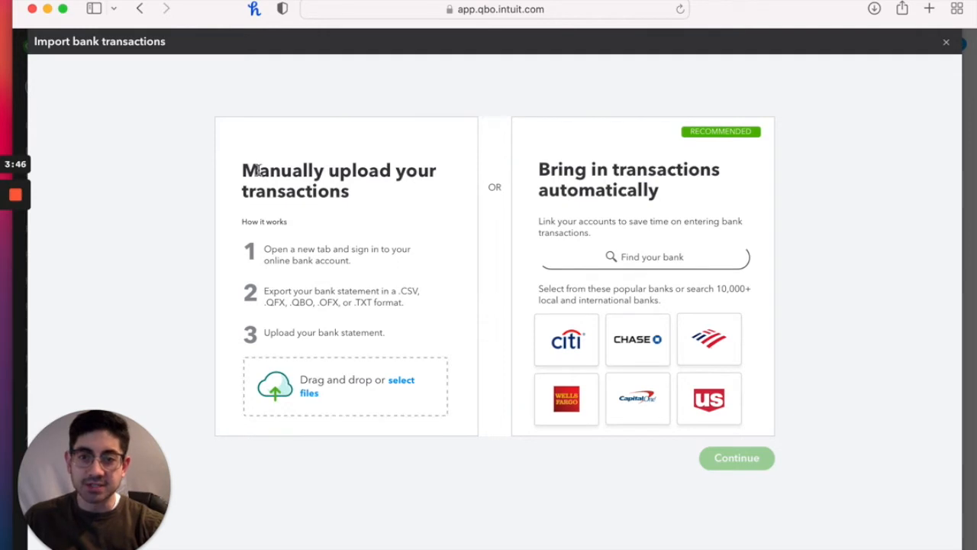
mouse_move(254, 174)
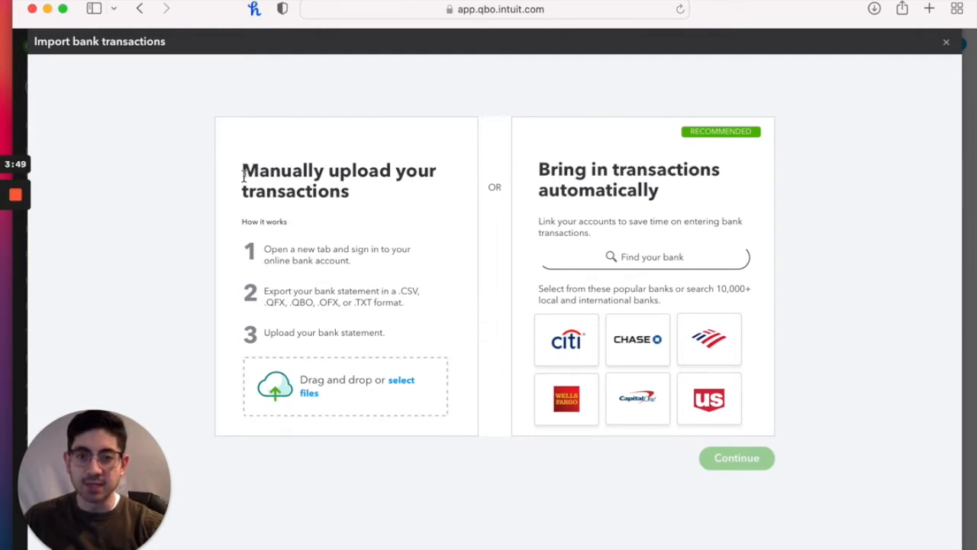
mouse_move(243, 222)
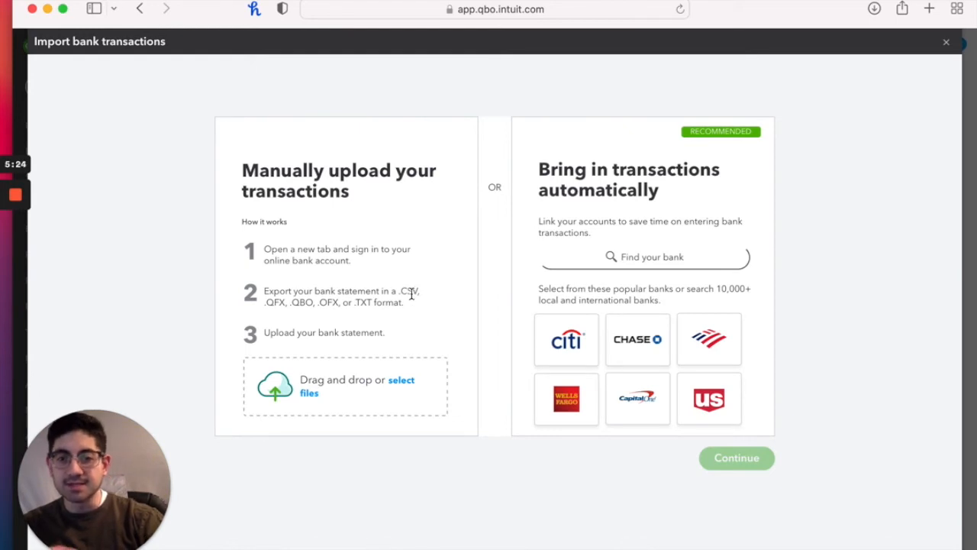
mouse_move(428, 296)
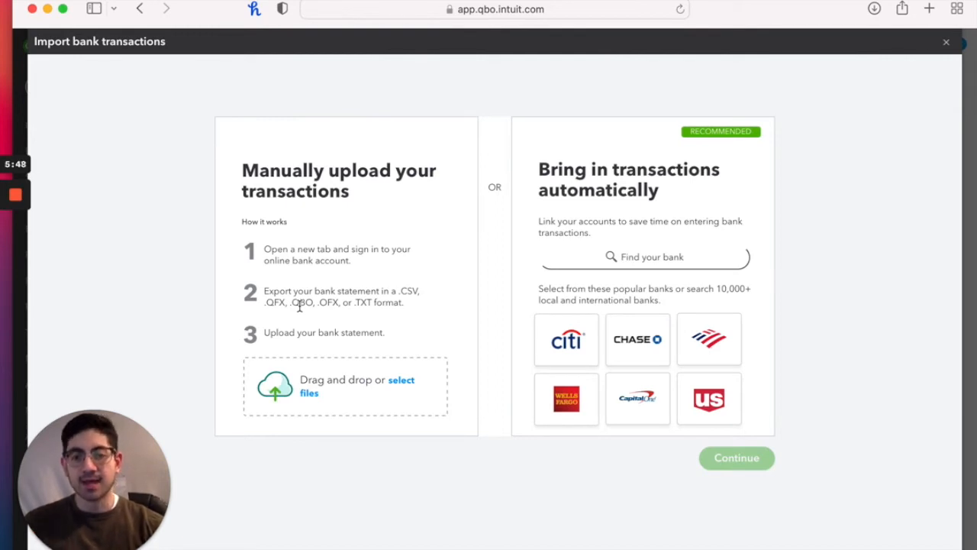
mouse_move(371, 333)
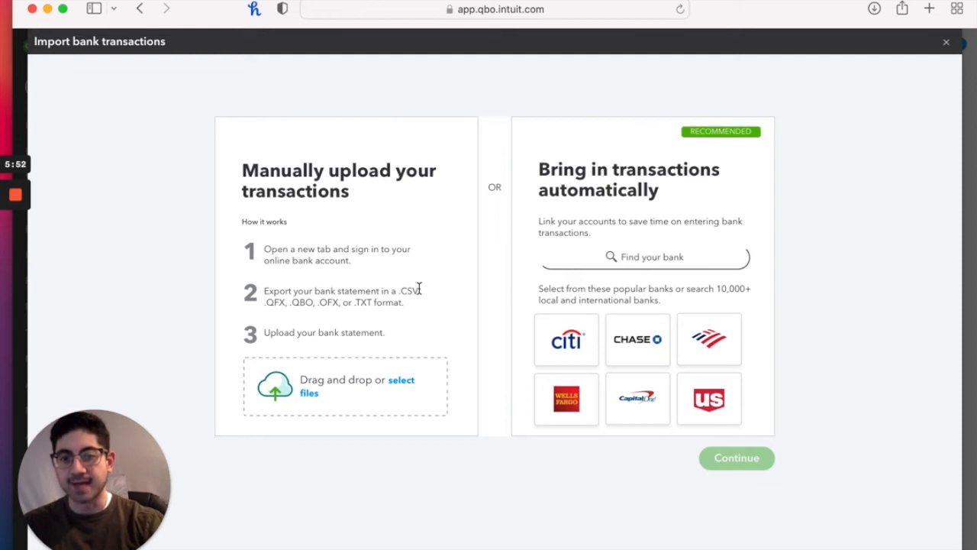
mouse_move(428, 293)
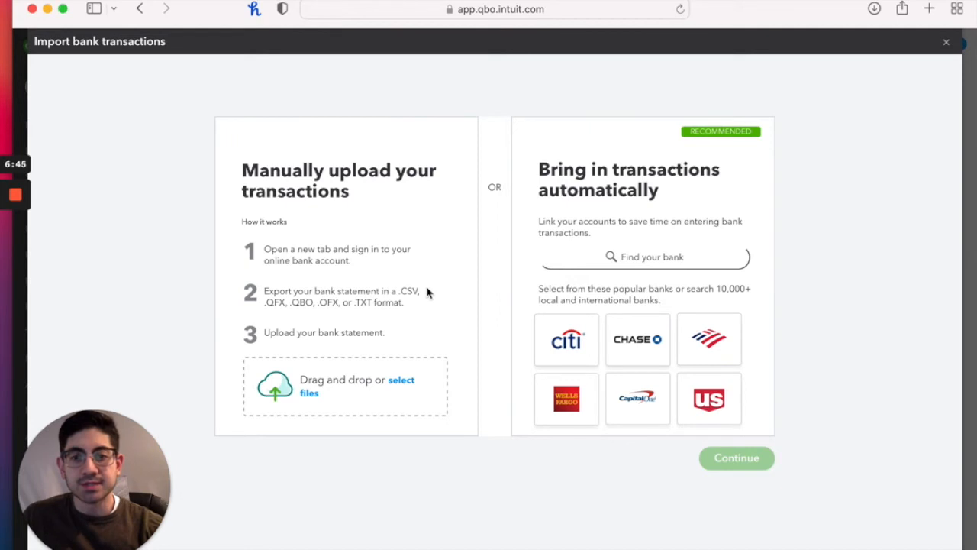
mouse_move(403, 302)
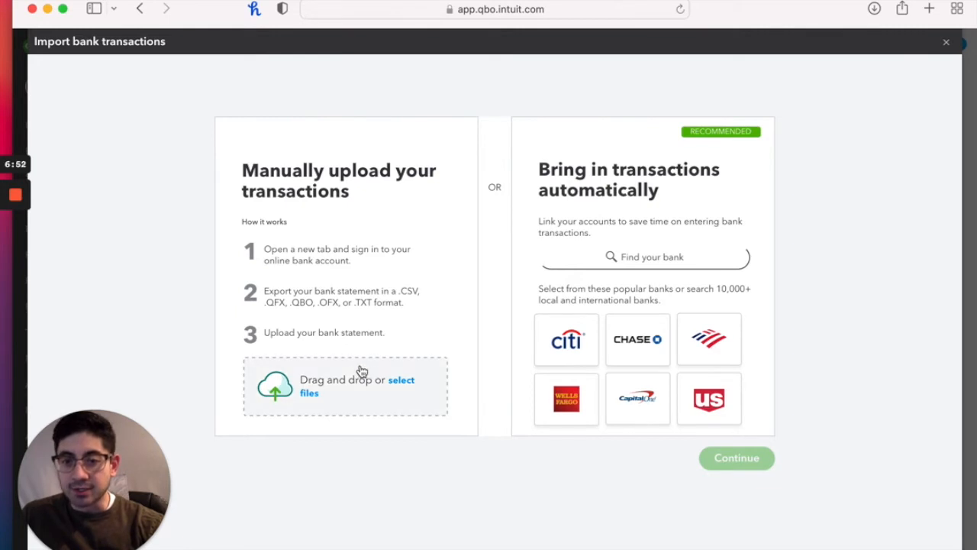
mouse_move(385, 385)
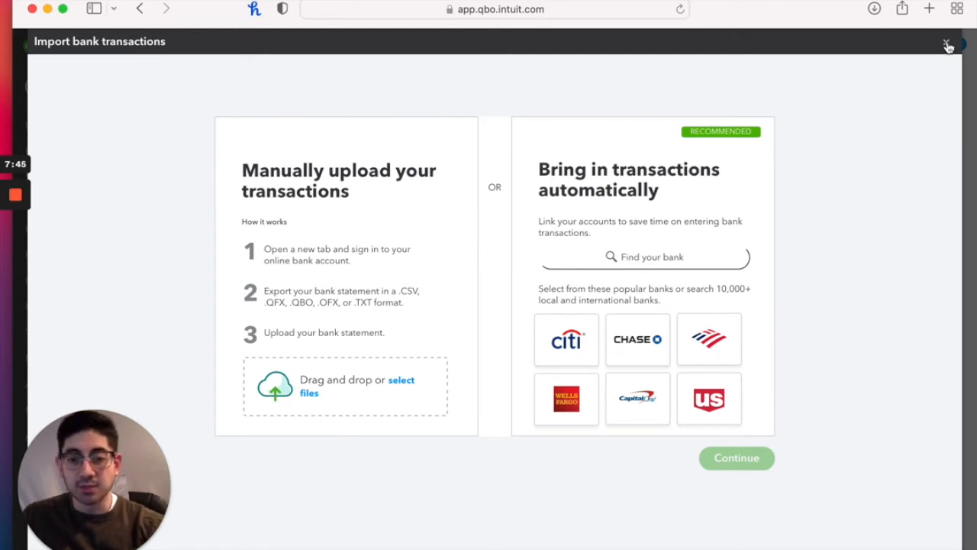
Step: Close the Import bank transactions window and return to Banking
click(947, 42)
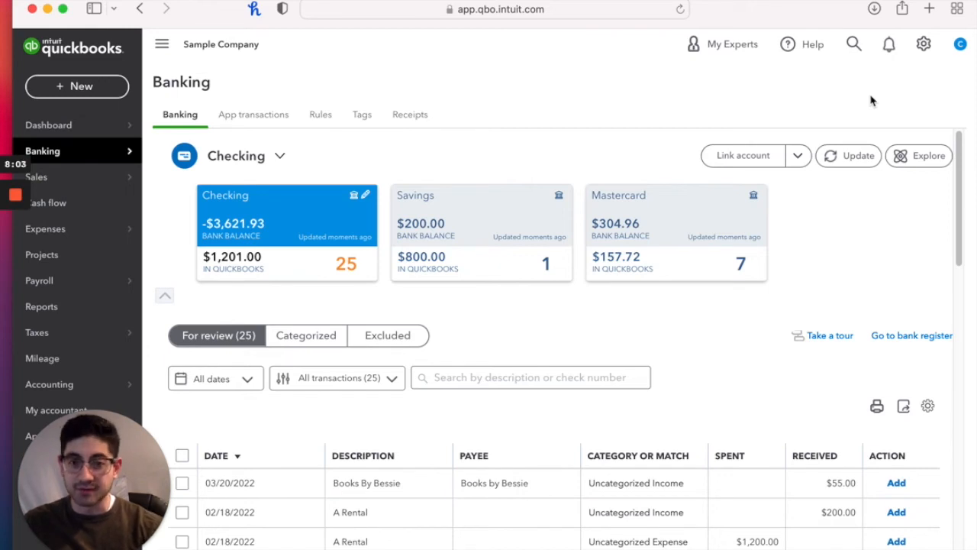
mouse_move(76, 85)
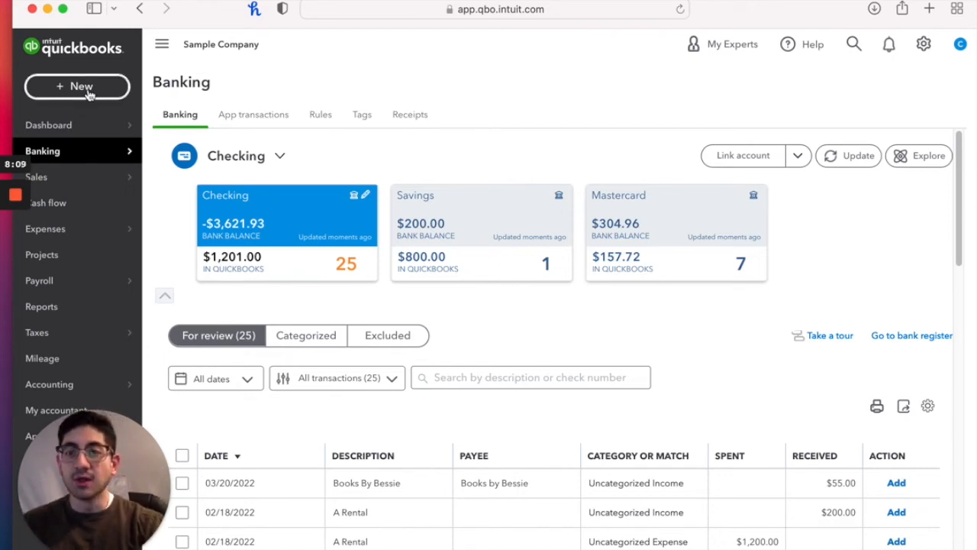
click(77, 86)
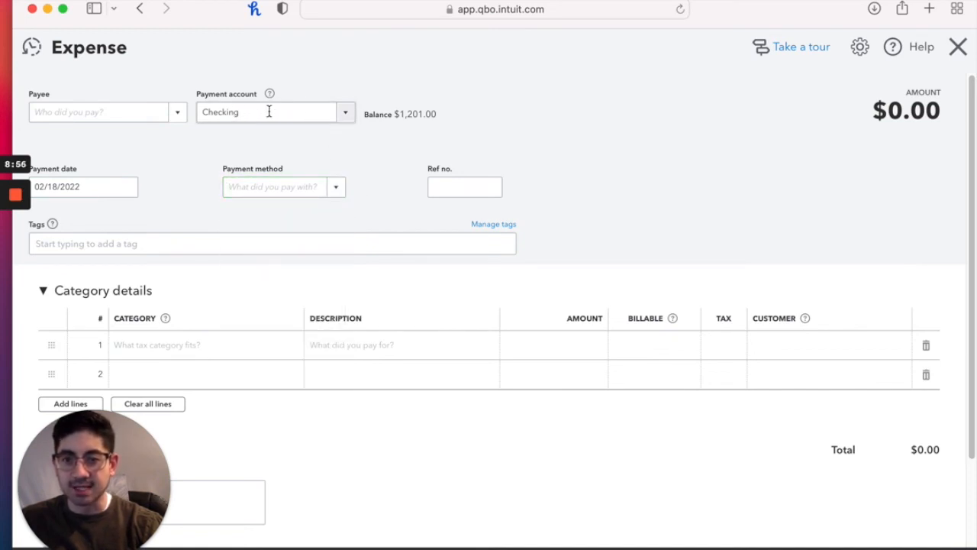
mouse_move(220, 242)
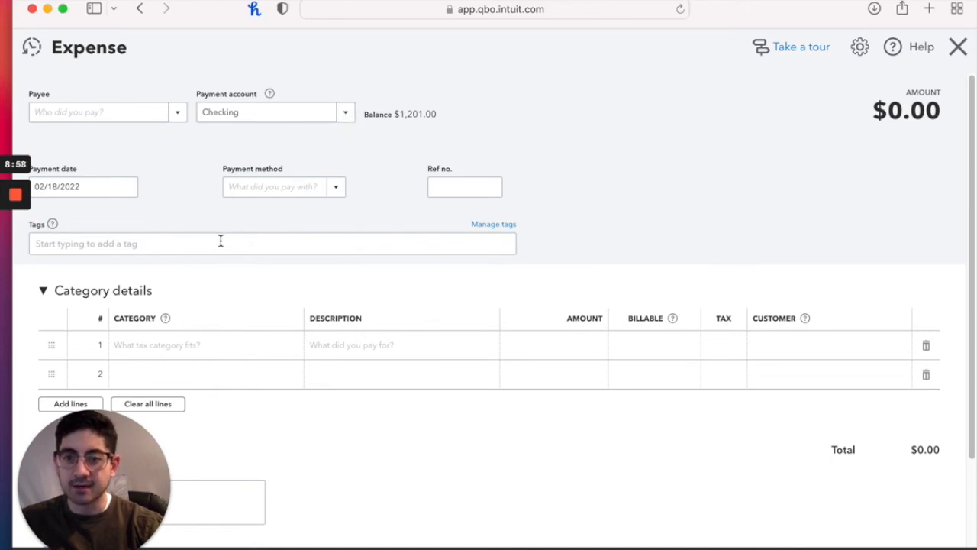
mouse_move(229, 268)
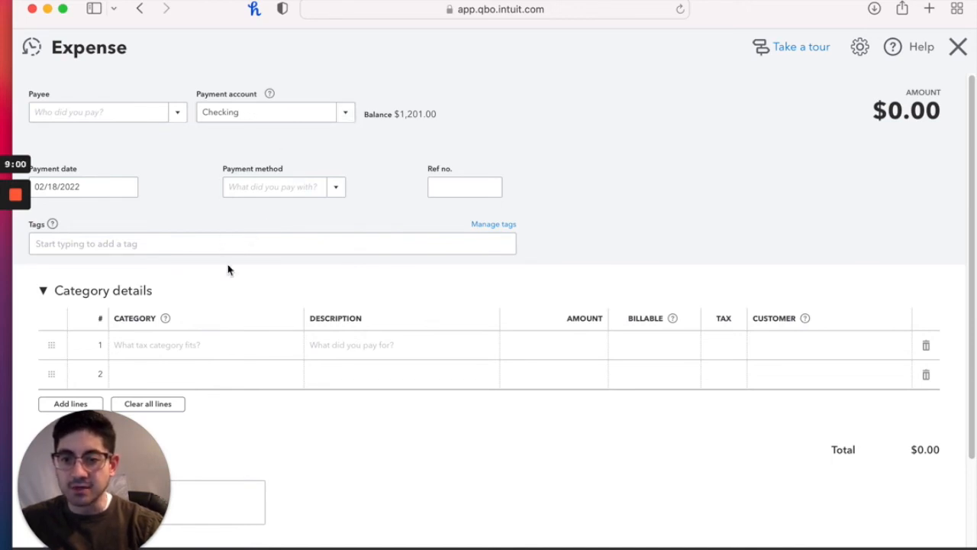
click(202, 345)
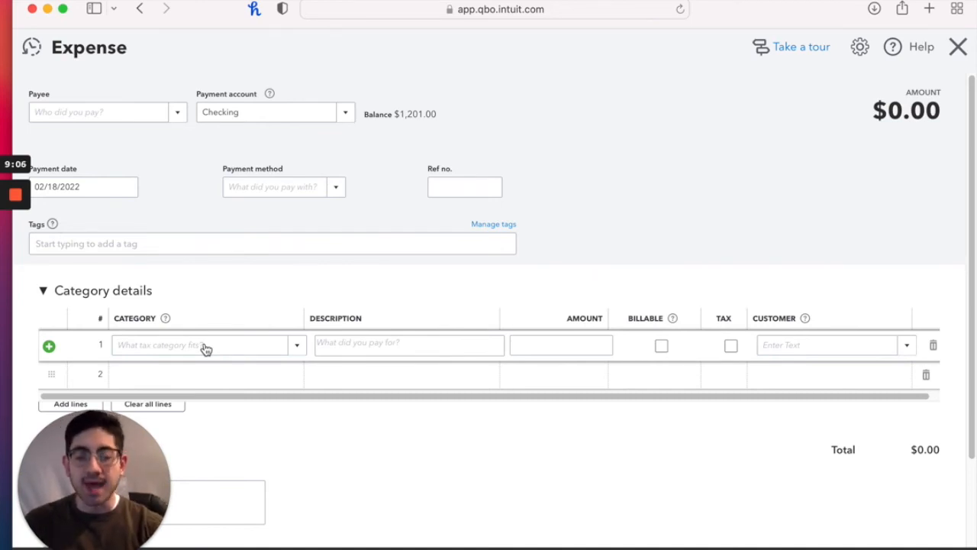
click(202, 345)
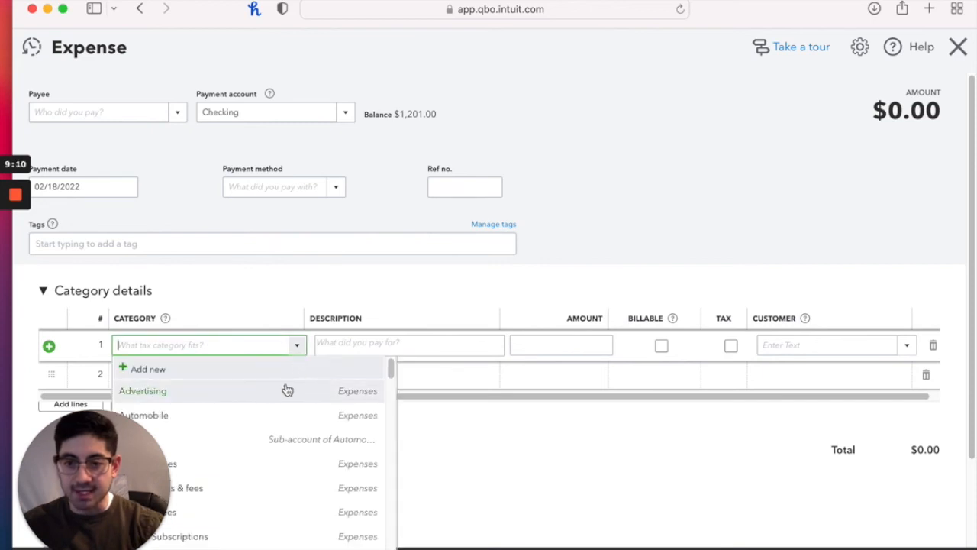
mouse_move(287, 424)
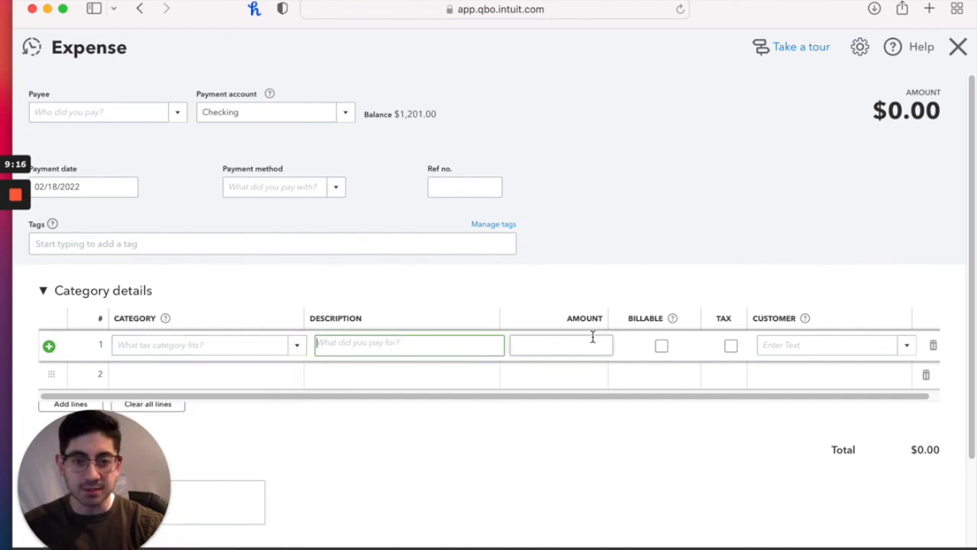
click(562, 345)
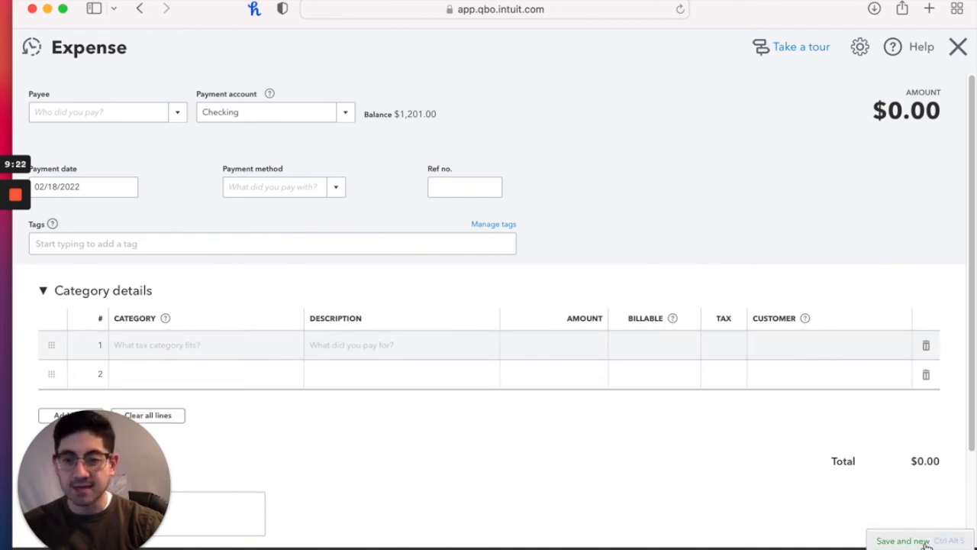
click(959, 45)
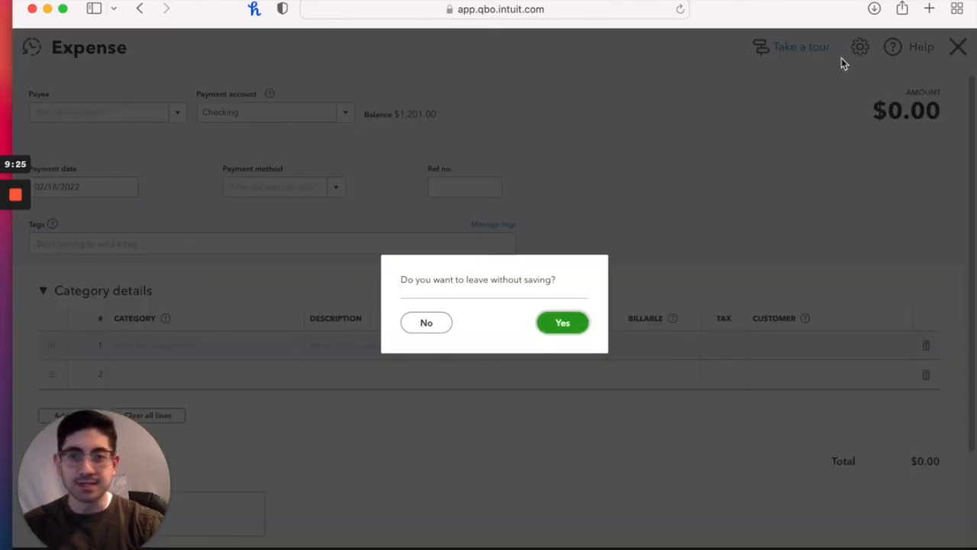
mouse_move(562, 322)
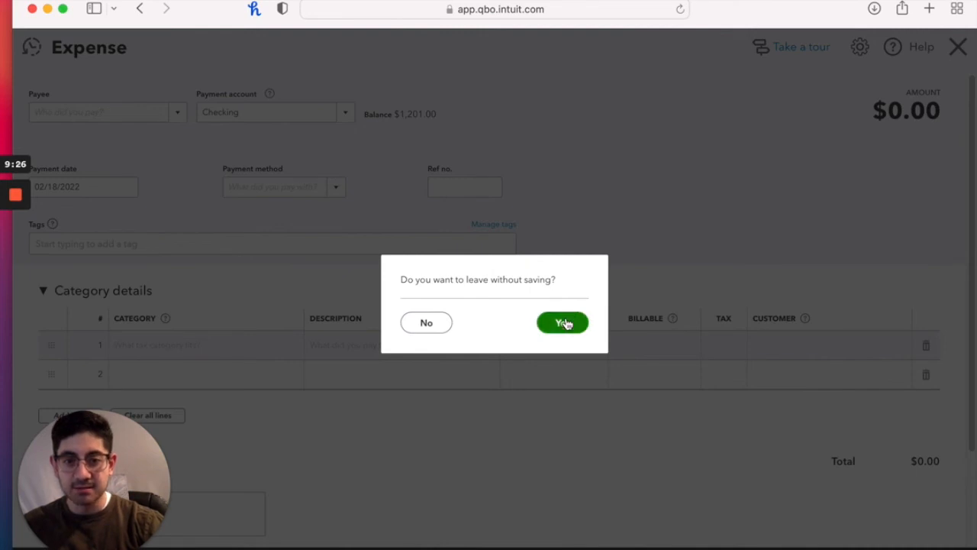
click(563, 322)
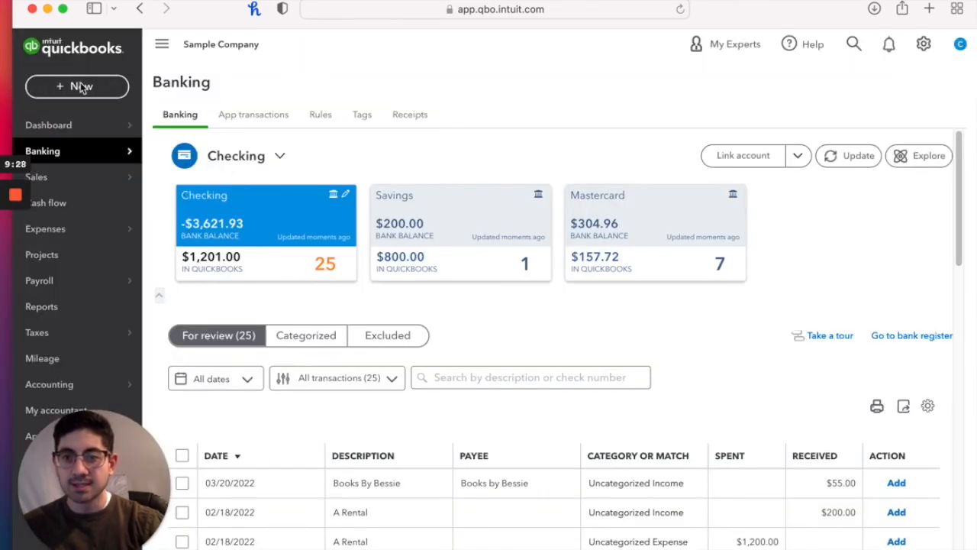
click(77, 85)
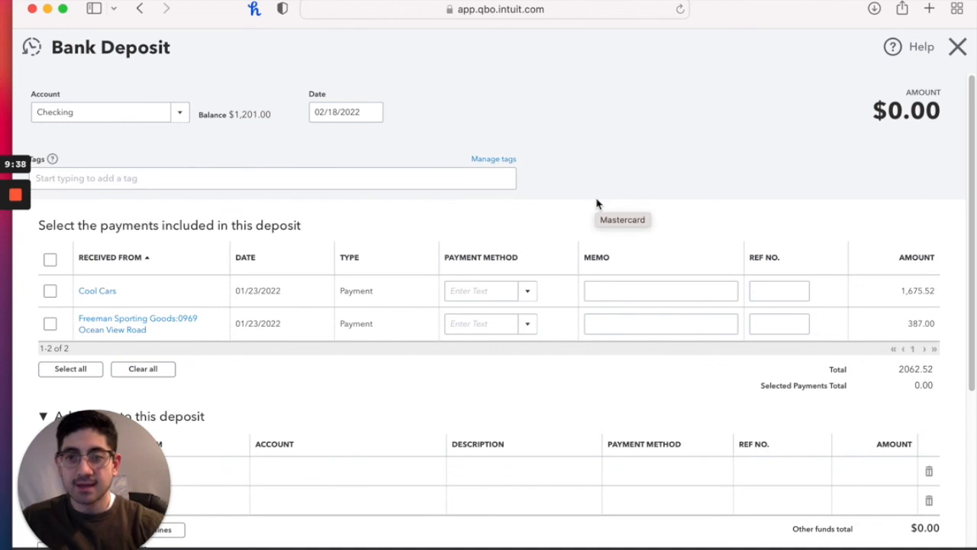
scroll(down, 3)
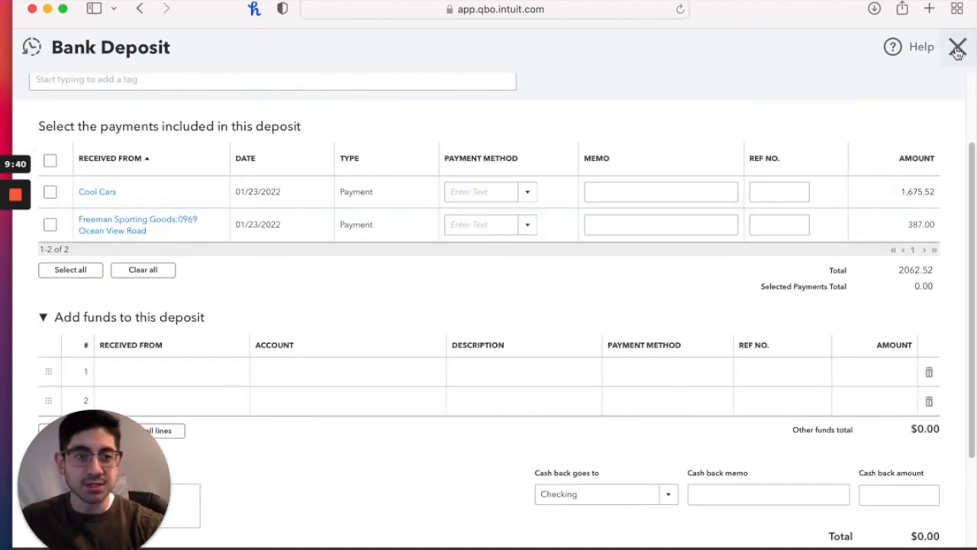
click(959, 46)
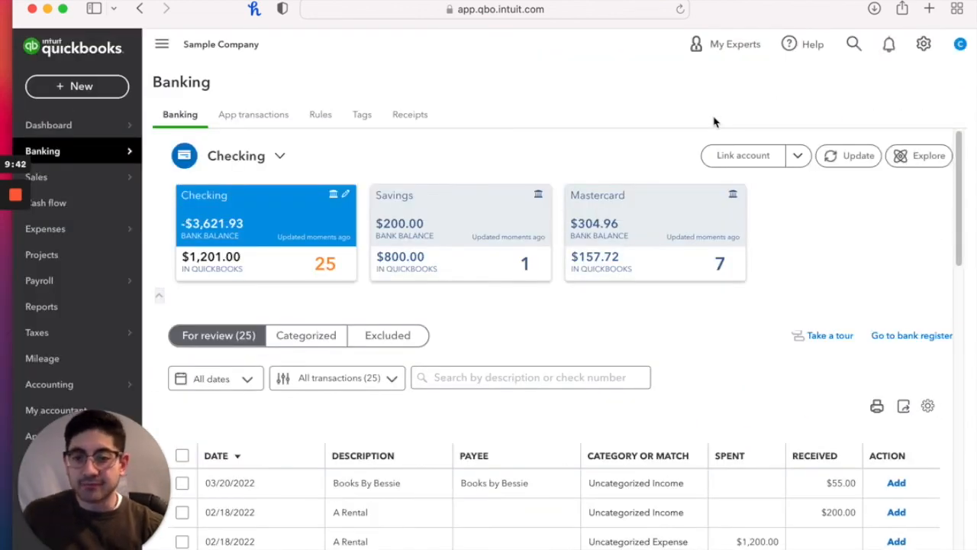